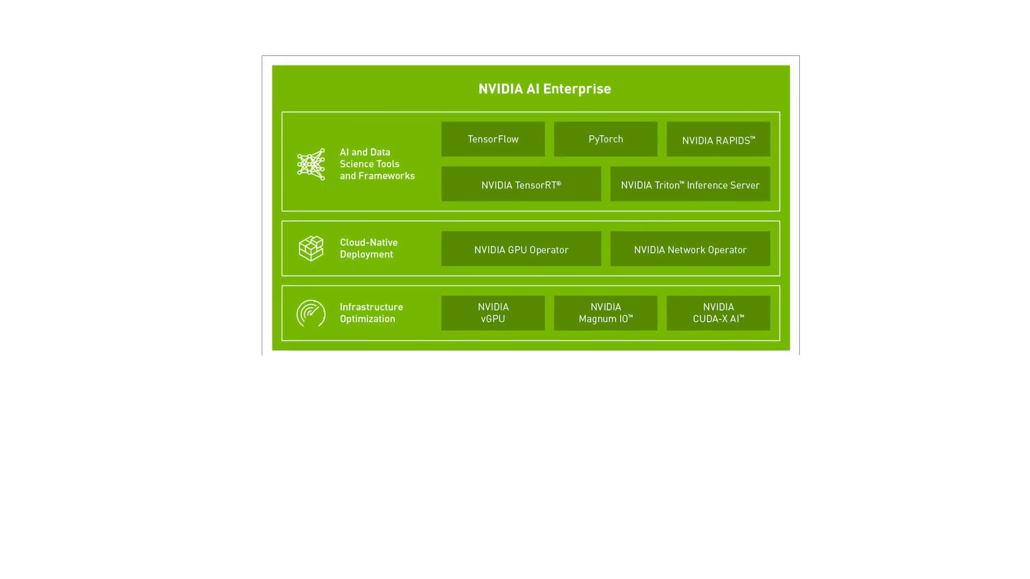
- Send 'What is the minimum length for passwords?' to the Triton Robot chatbot
scroll("down", 3)
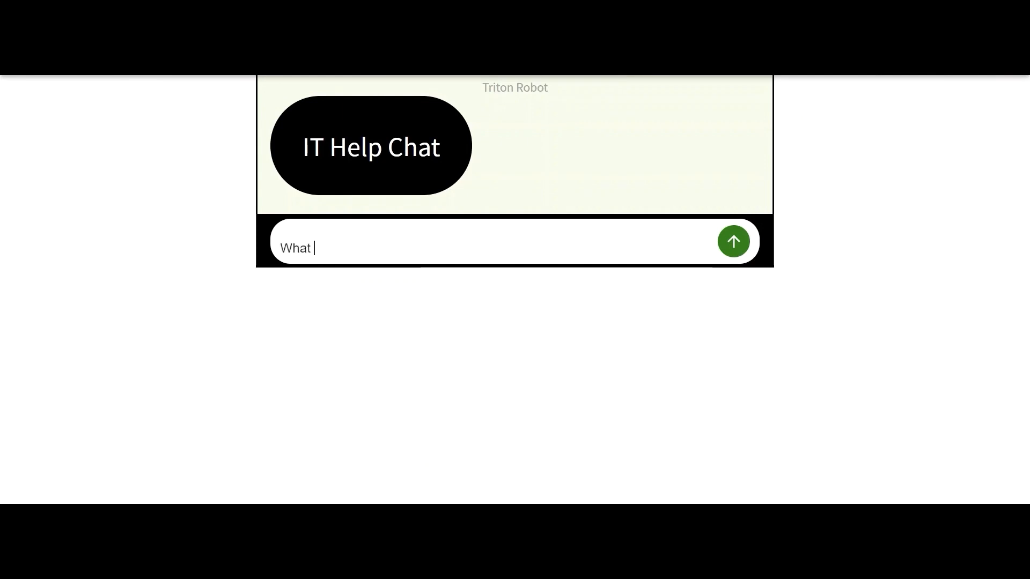
type("is the minimum")
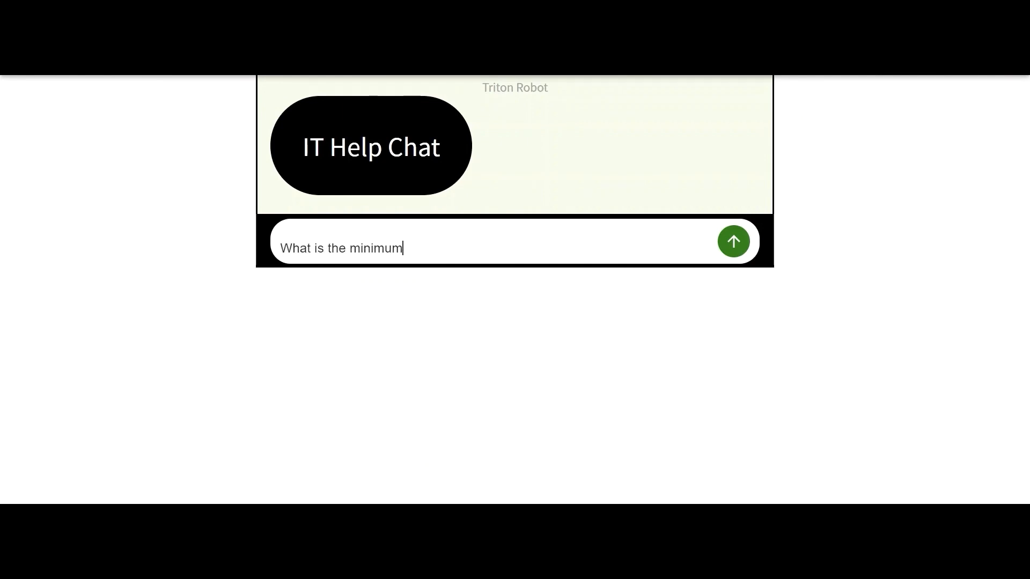
type("length fo")
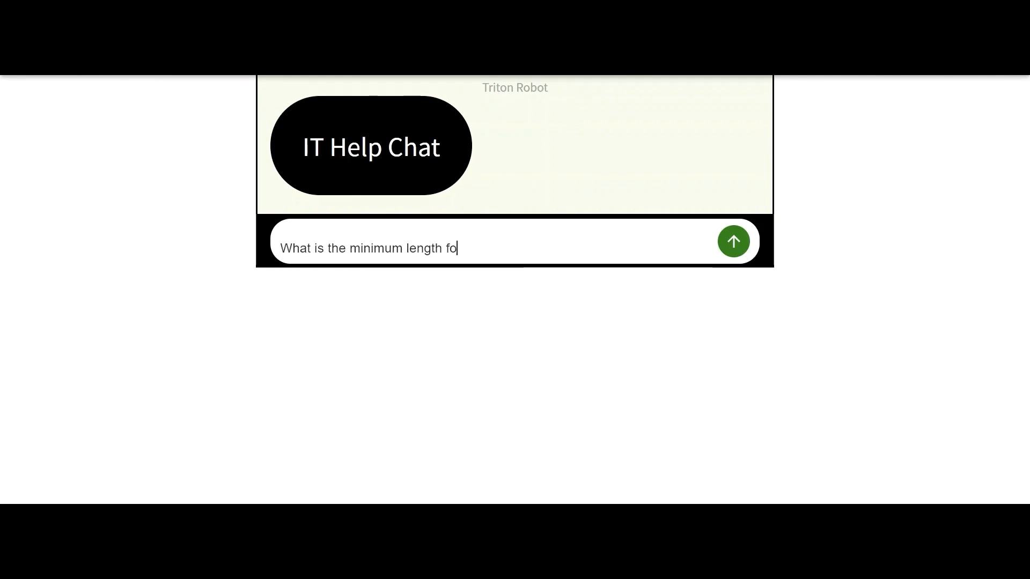
type("r passwords?")
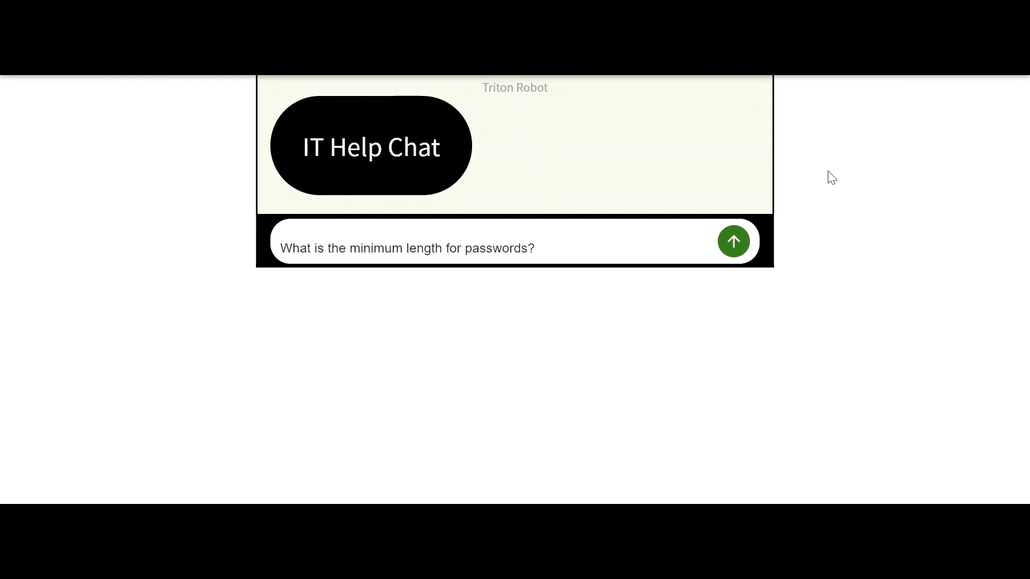
left_click(733, 241)
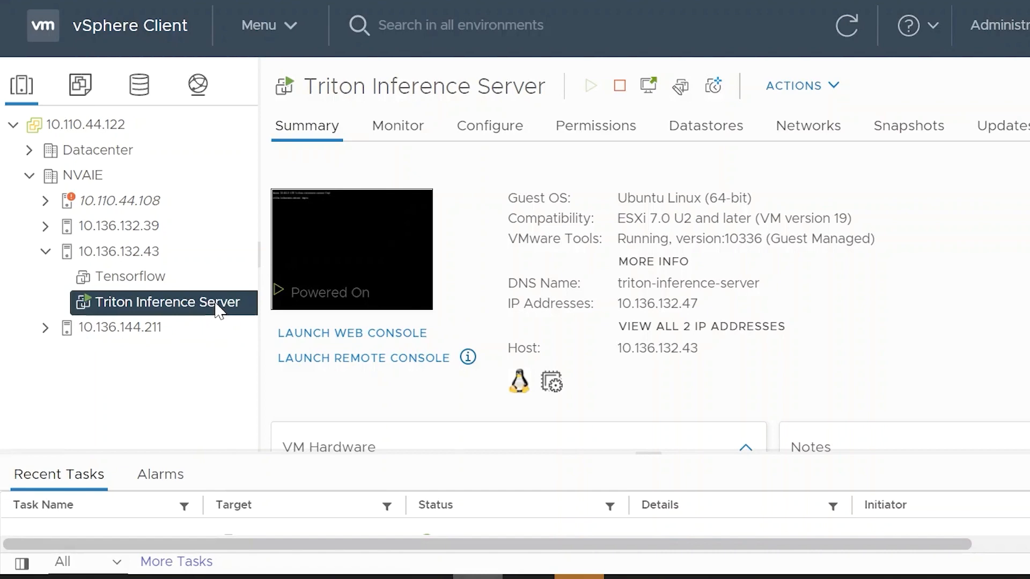
- Open Edit Settings for the Triton Inference Server VM to view its NVIDIA GRID vGPU
right_click(163, 302)
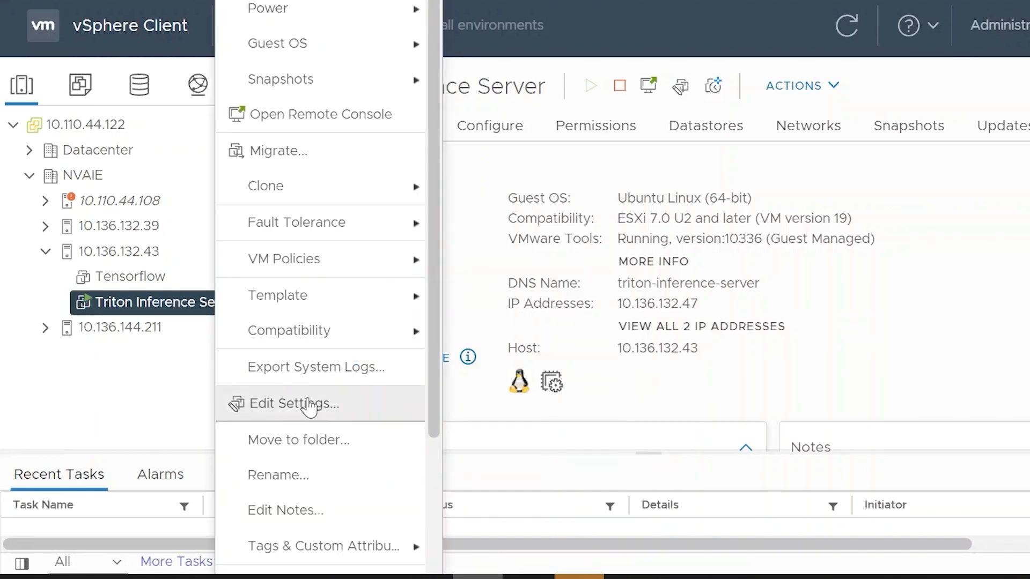
left_click(294, 403)
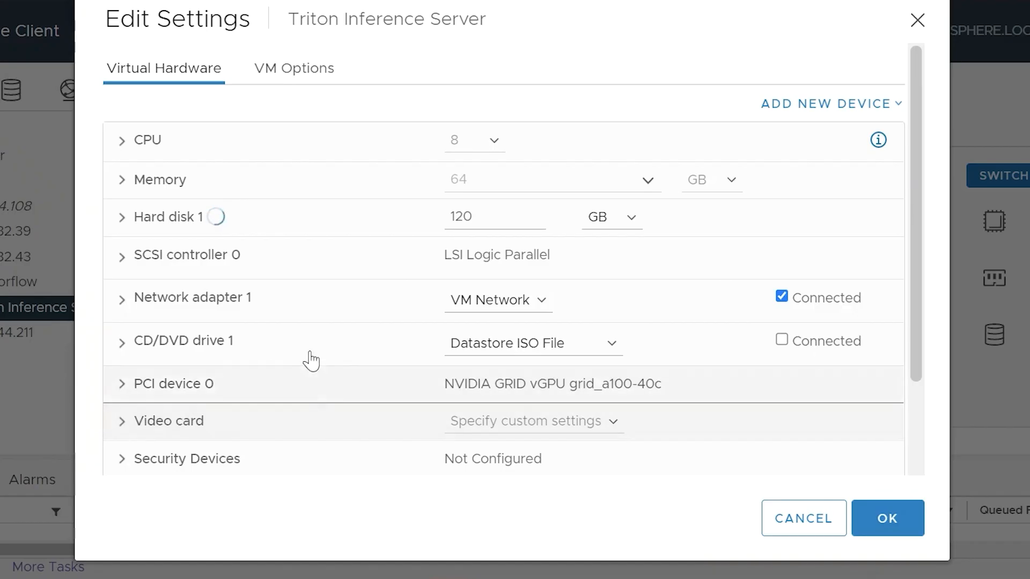
scroll("down", 3)
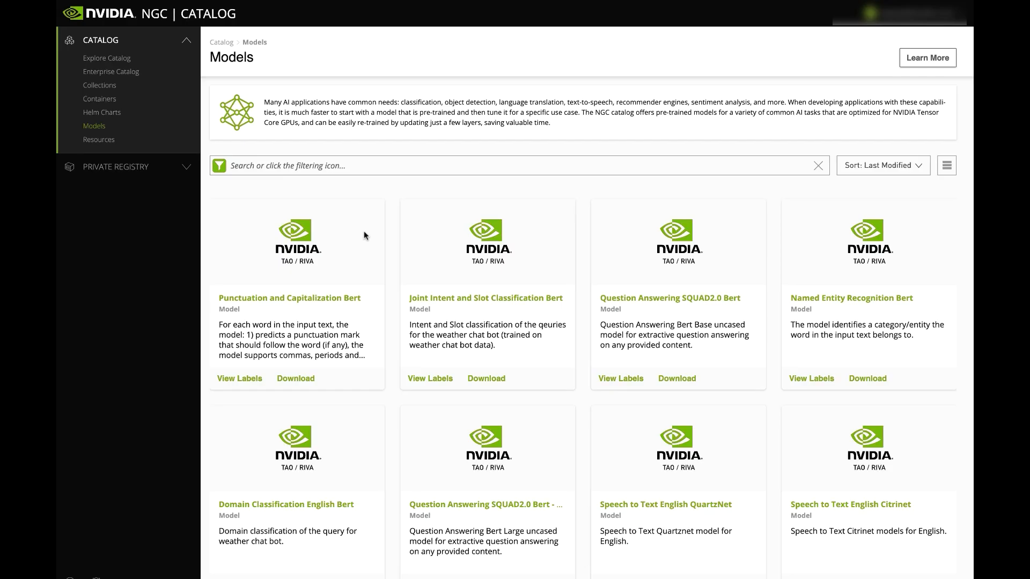
mouse_move(321, 456)
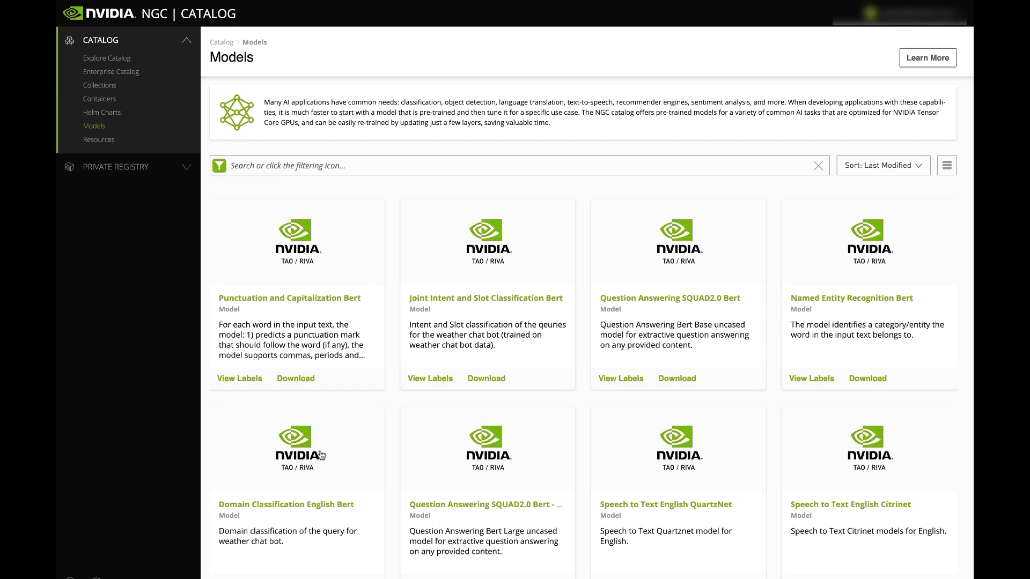
mouse_move(111, 71)
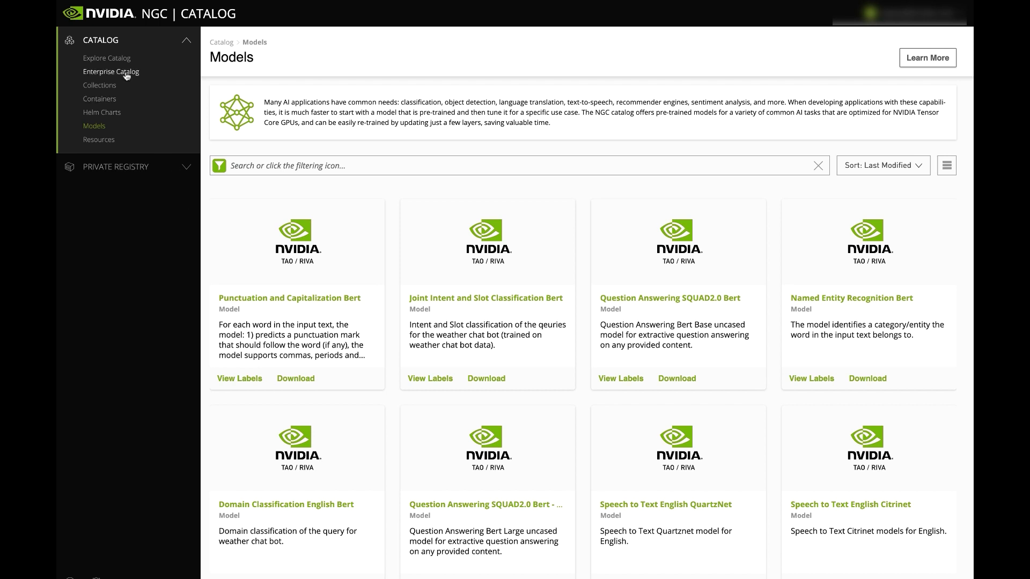
- List the eight containers in the Enterprise Catalog's NVIDIA AI Enterprise 1.0 collection, including Triton
left_click(110, 72)
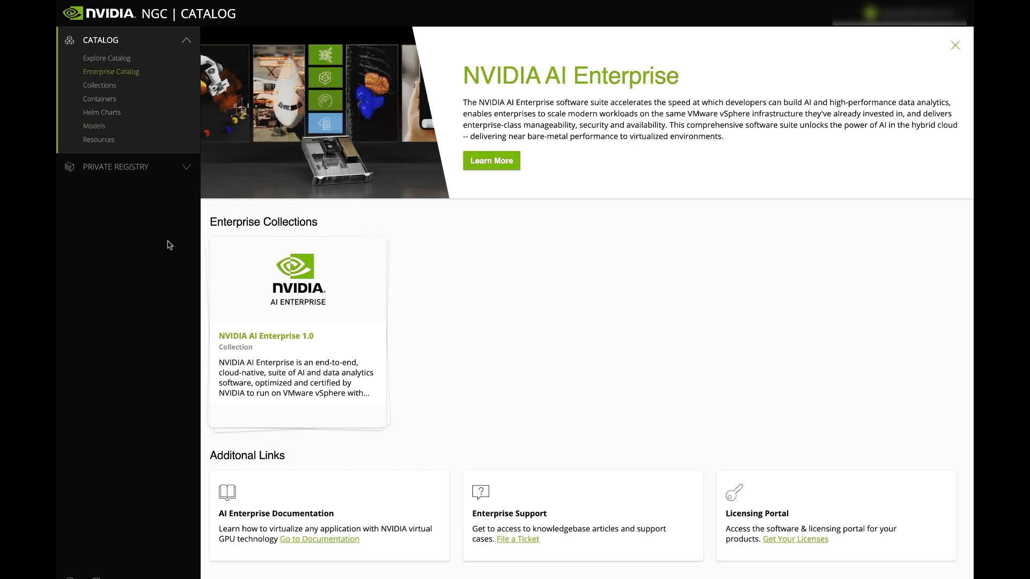
left_click(298, 336)
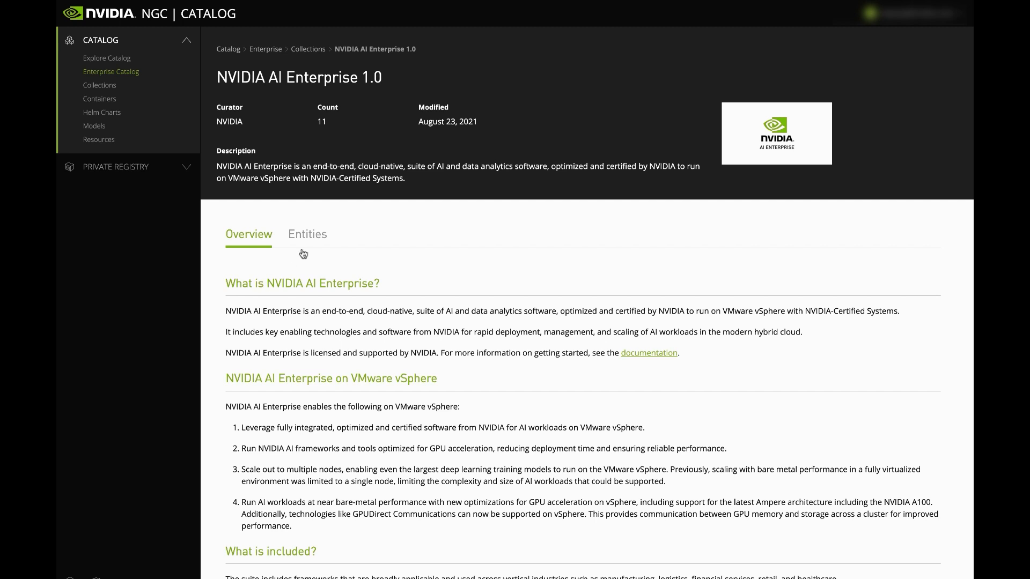
left_click(307, 234)
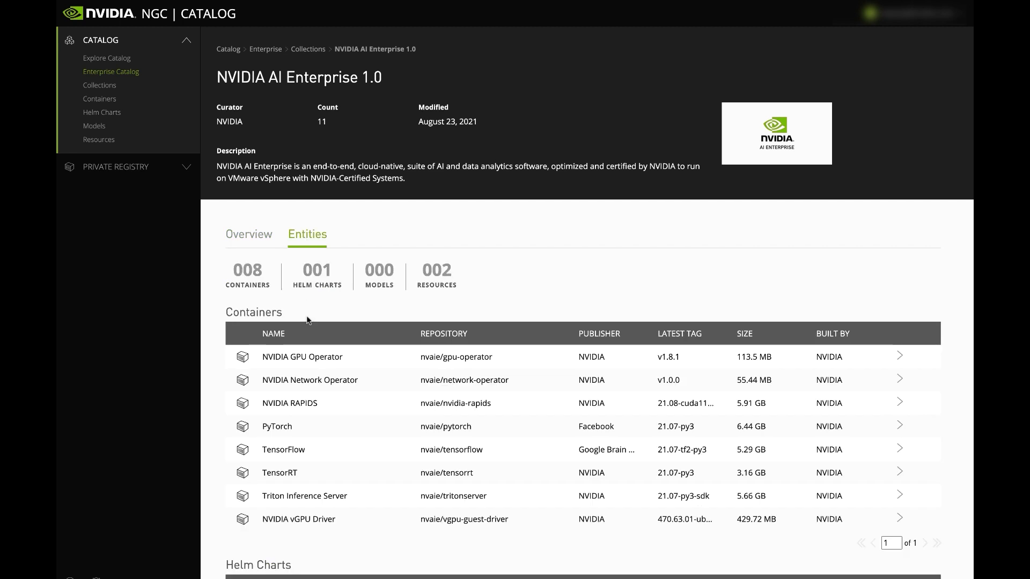
mouse_move(301, 450)
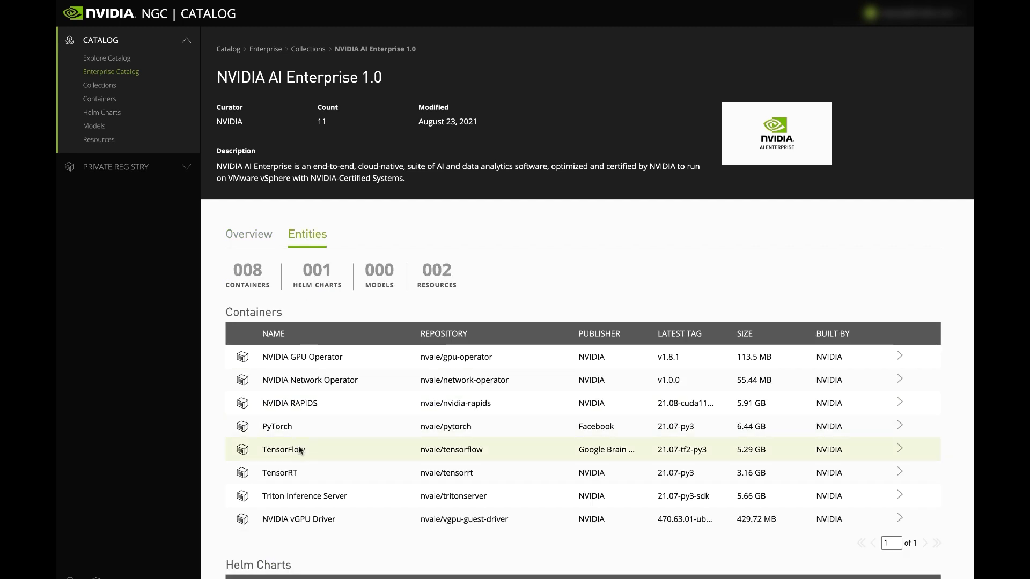
mouse_move(304, 496)
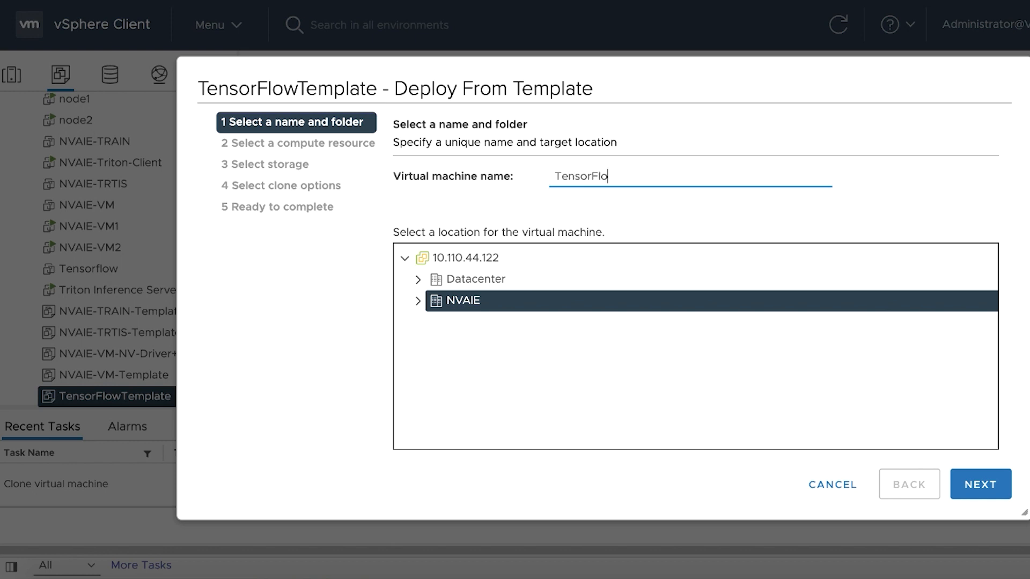
- Name the VM deployed from TensorFlowTemplate 'TensorFlowNLP' under NVAIE and continue
type("wNLP")
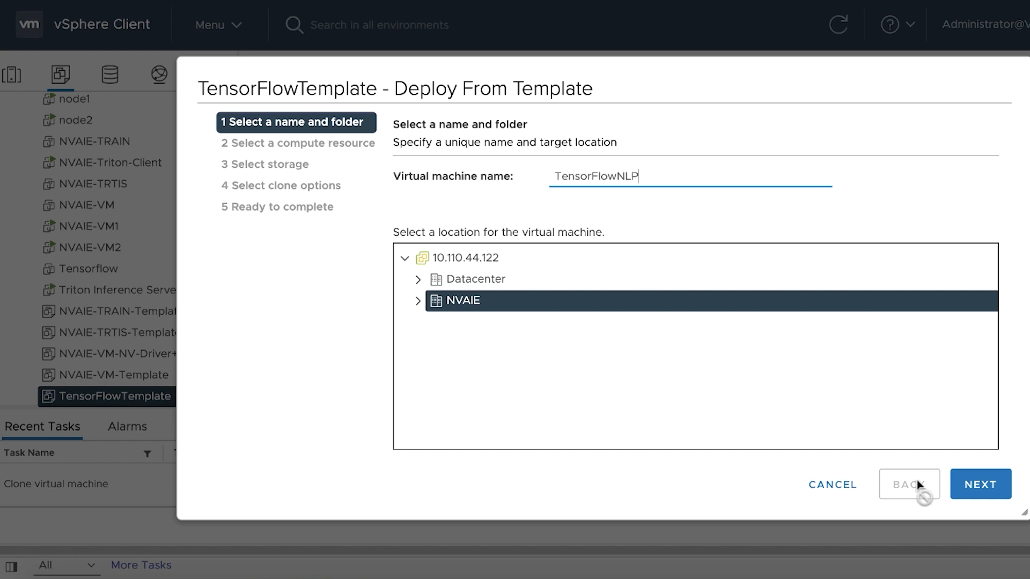
left_click(980, 484)
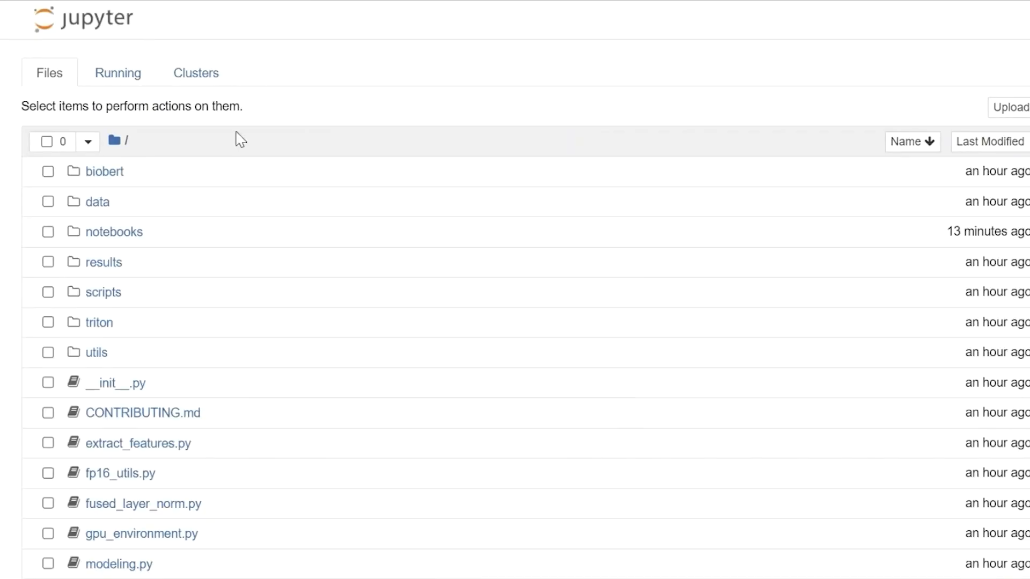
- Open notebooks/bert_squad_tf_finetuning.ipynb and scroll through to its mixed precision section
left_click(114, 231)
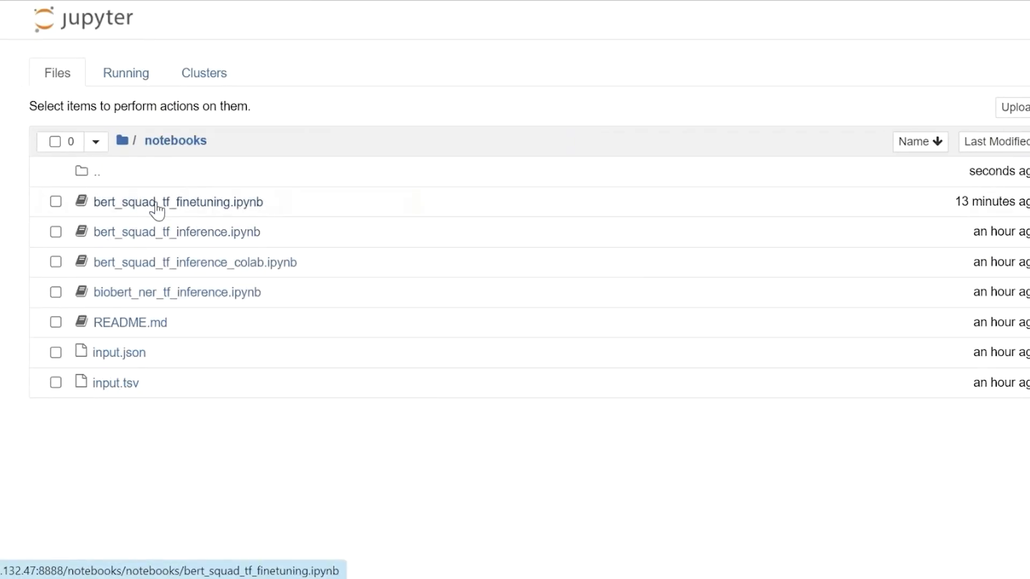
left_click(178, 201)
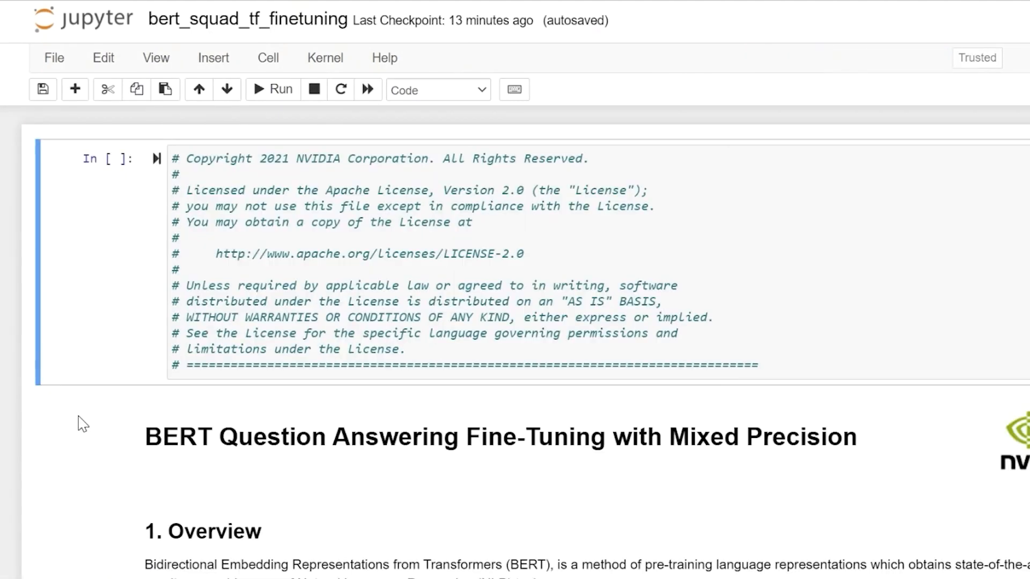
scroll("down", 3)
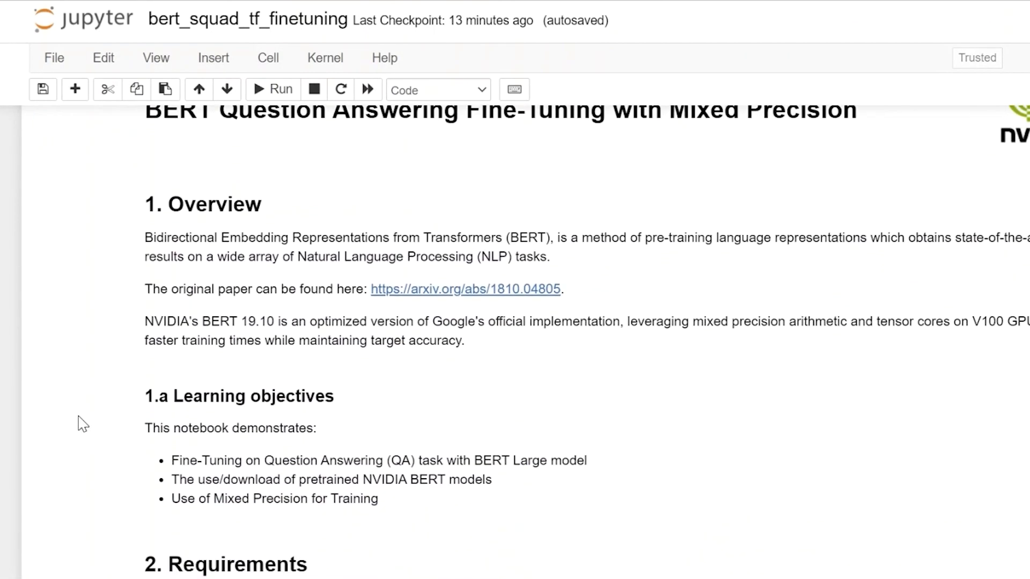
scroll("down", 3)
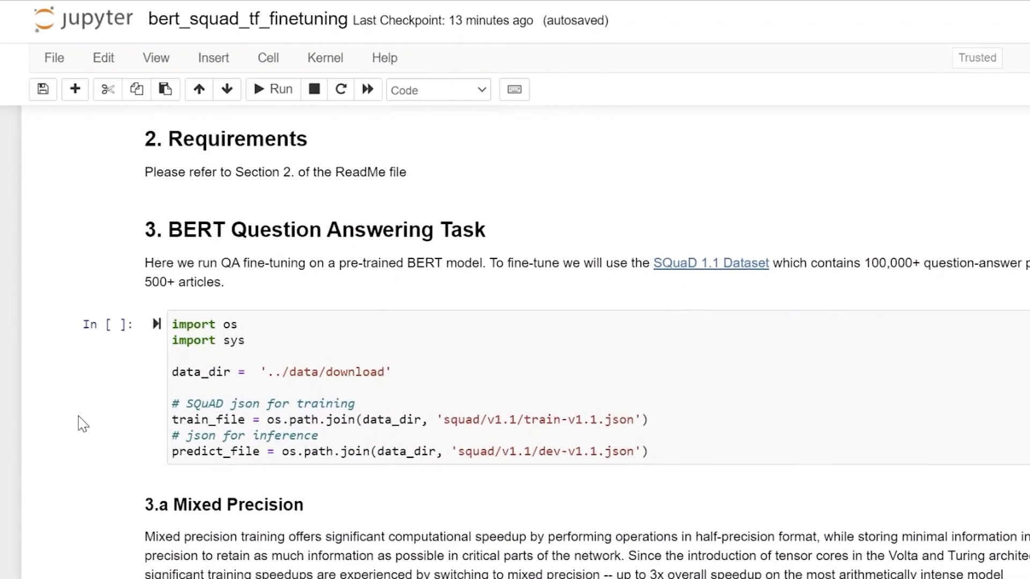
scroll("down", 3)
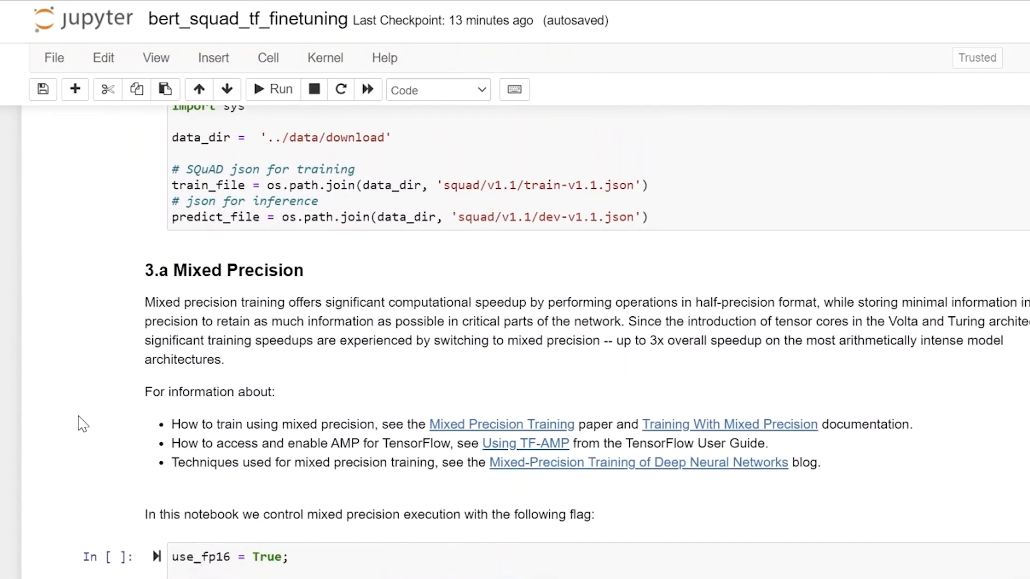
scroll("down", 3)
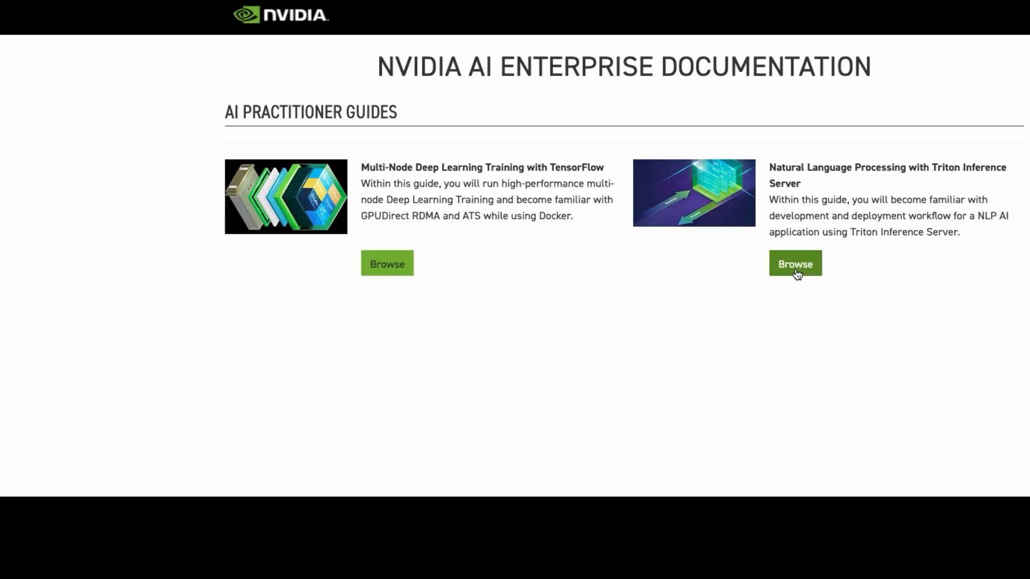
- Browse the NLP with Triton Inference Server guide to its Train the BERT QA Model section
left_click(795, 264)
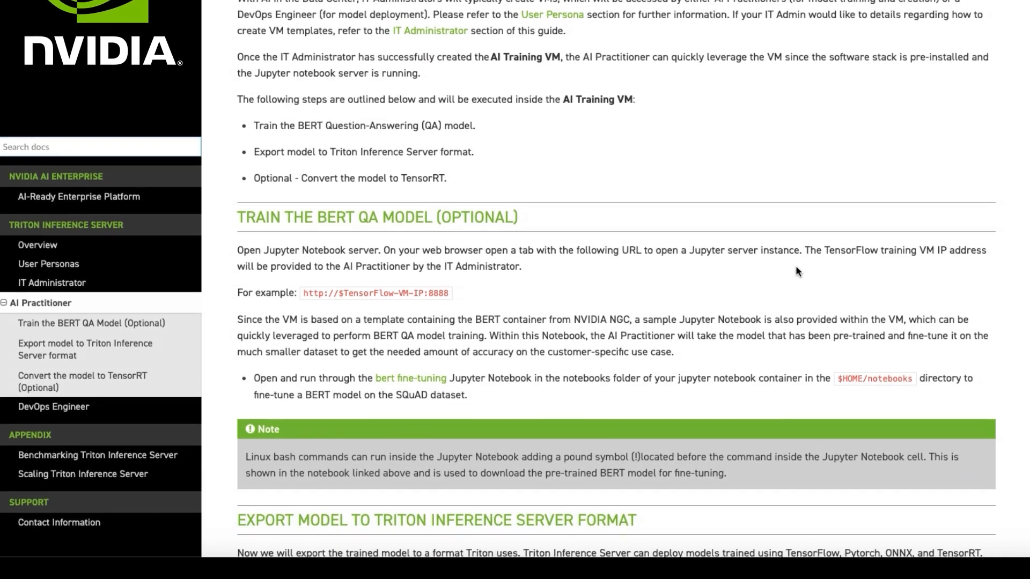
scroll("down", 3)
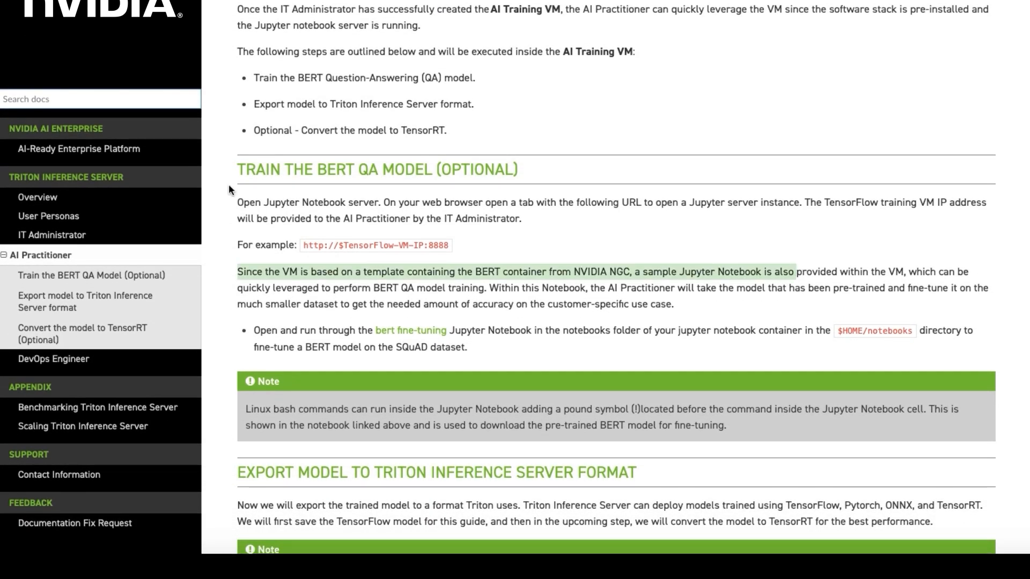